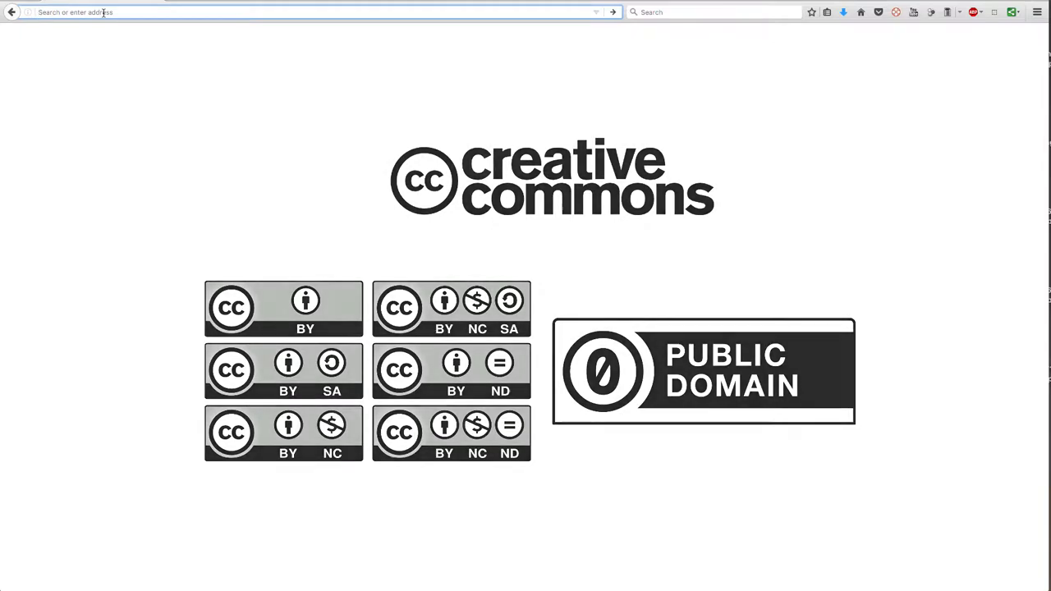
# Step: Enter google.com in the Firefox address bar to load Google
pyautogui.write('google.com/')
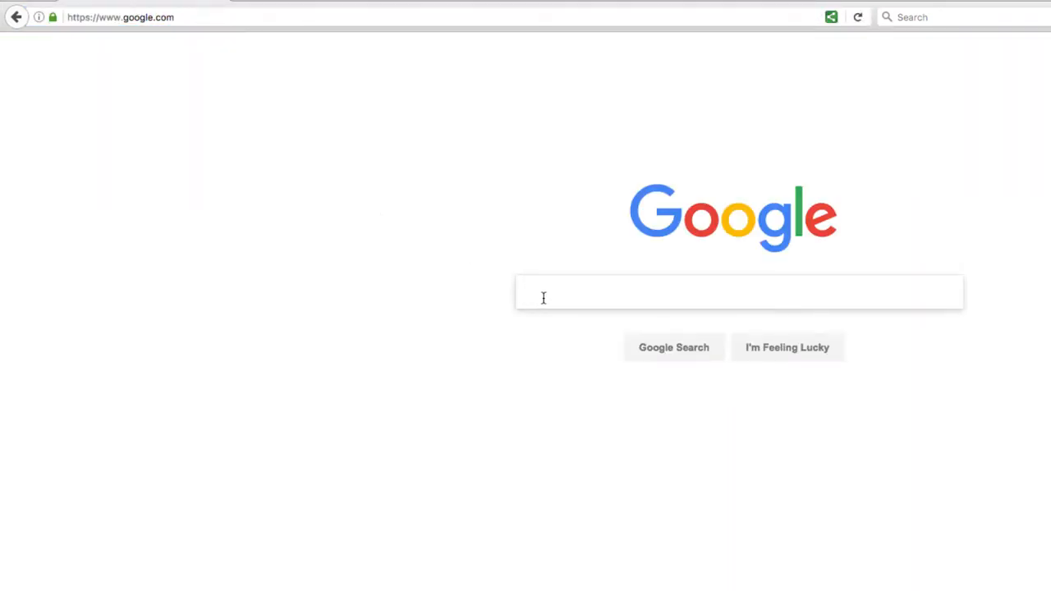
# Step: Search Google for 'books icons' and show the image results
pyautogui.write('books icons')
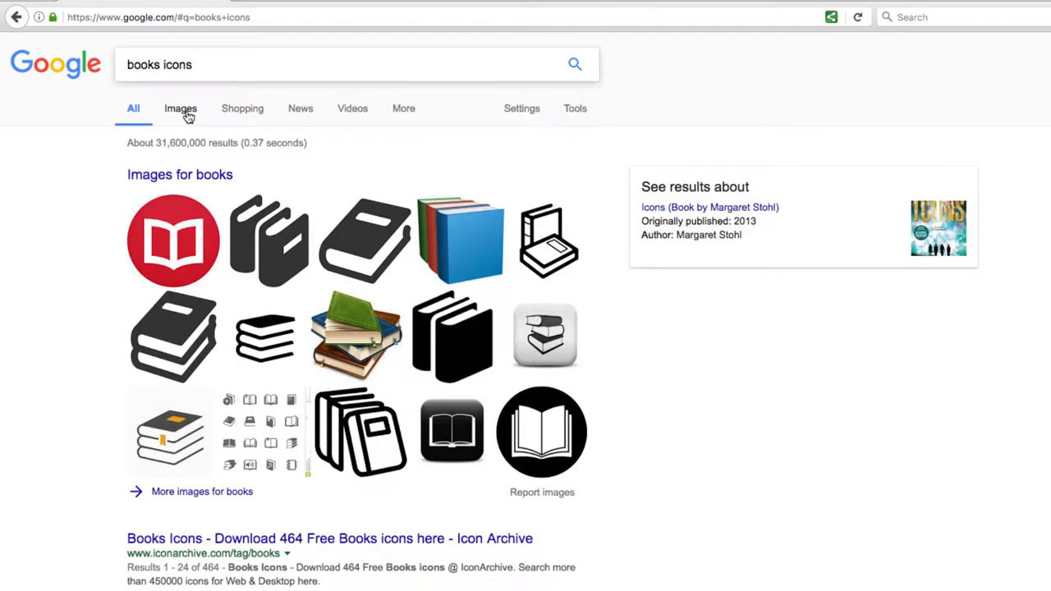
pyautogui.click(180, 107)
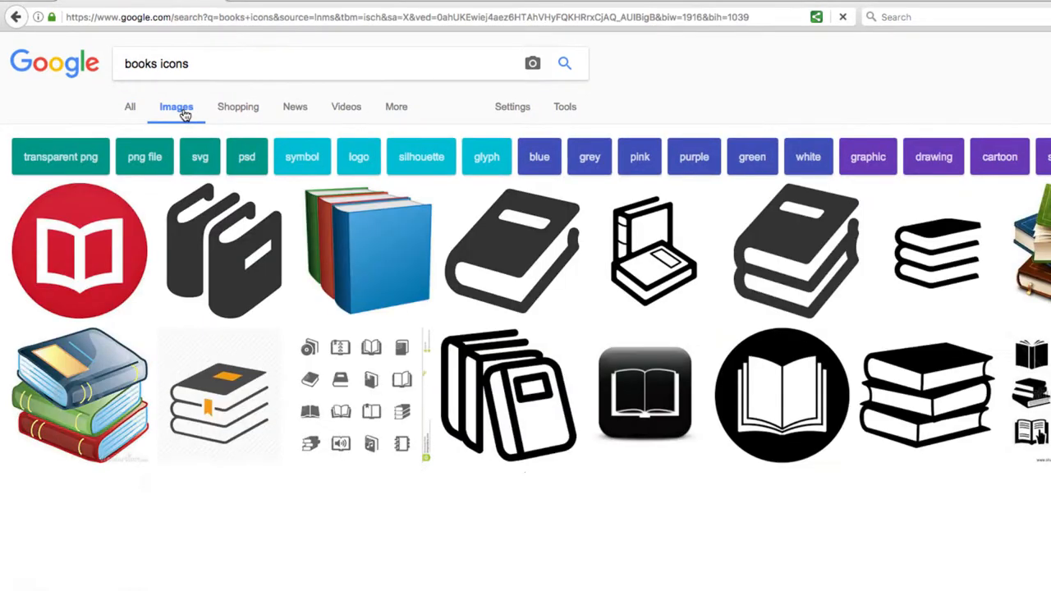
pyautogui.scroll(-3)
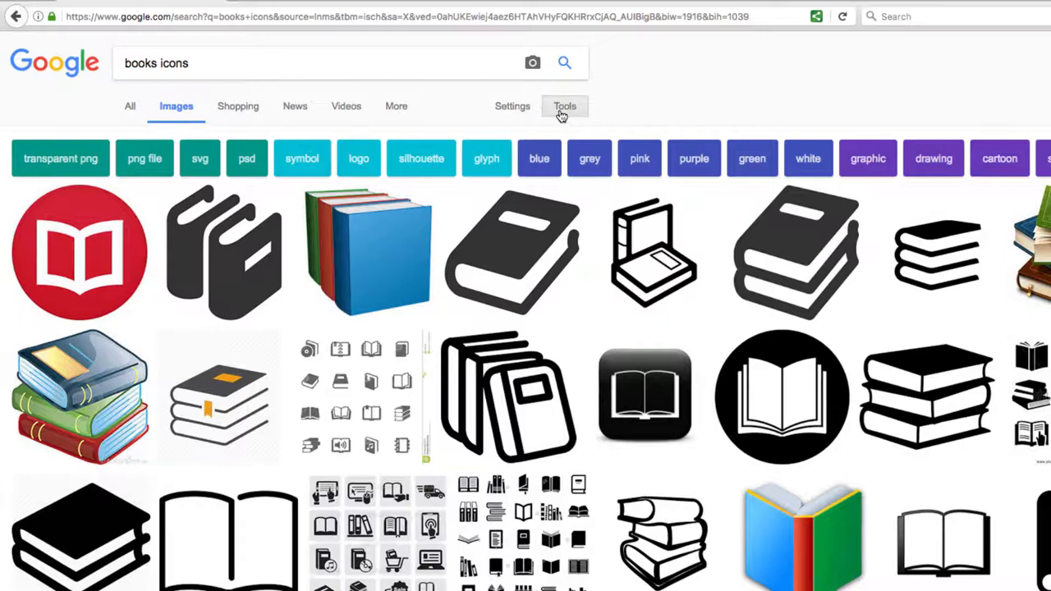
# Step: Set the Usage rights filter to 'Labeled for reuse with modification'
pyautogui.click(564, 106)
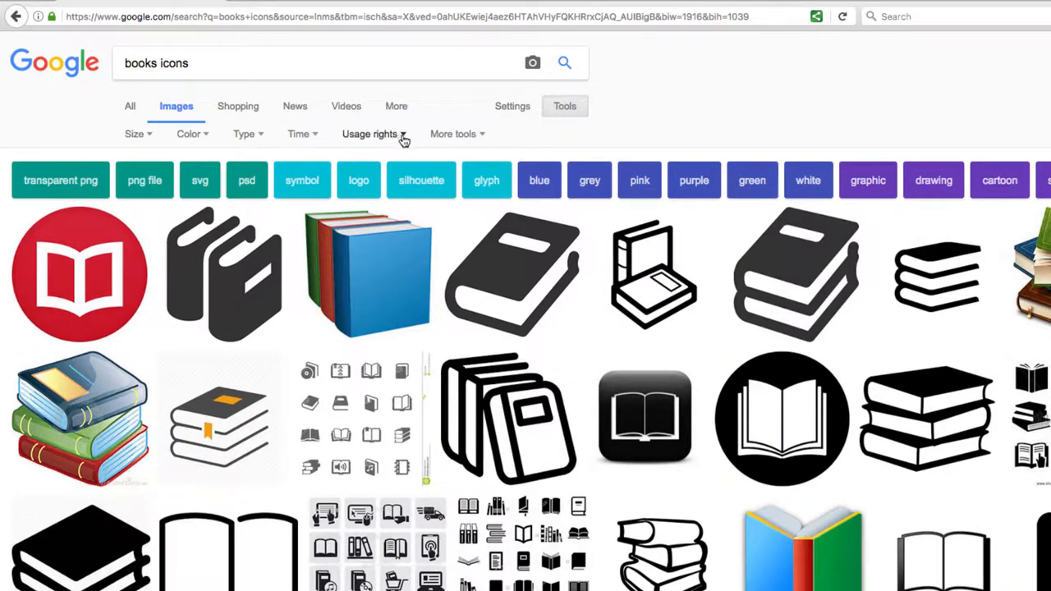
pyautogui.click(368, 134)
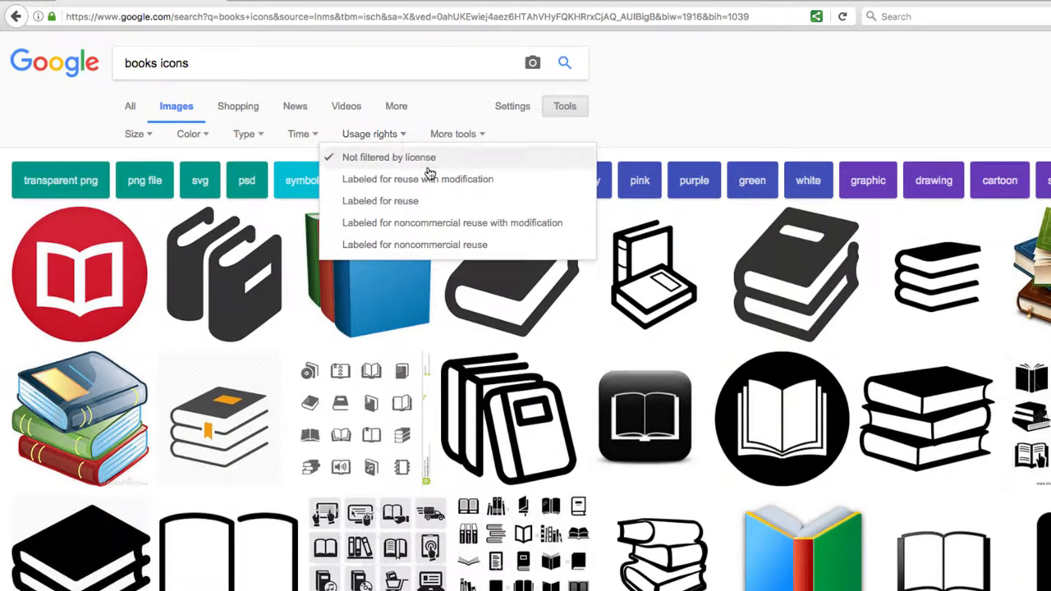
pyautogui.moveTo(440, 222)
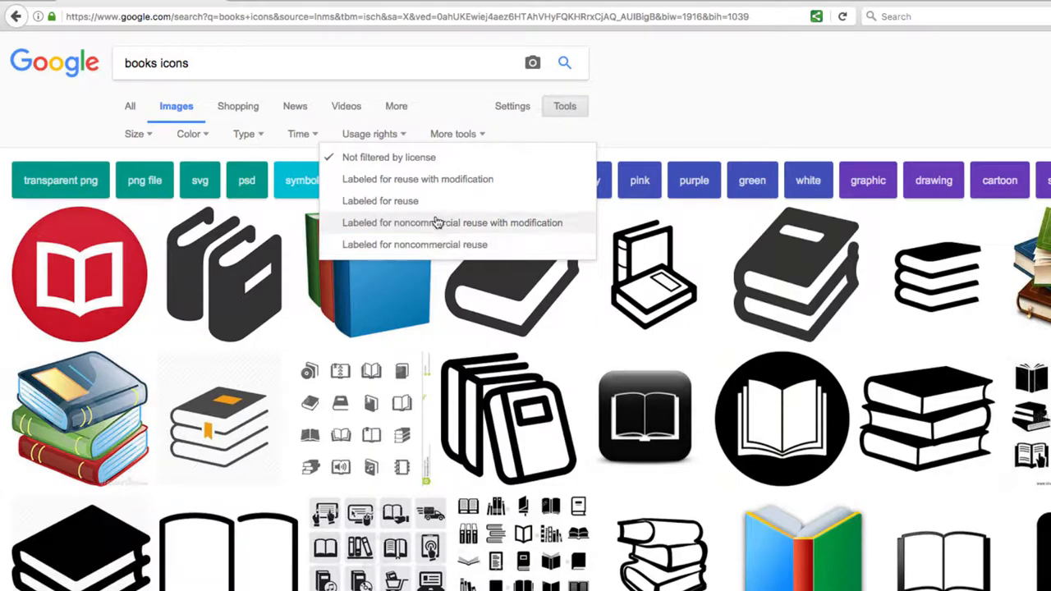
pyautogui.moveTo(417, 179)
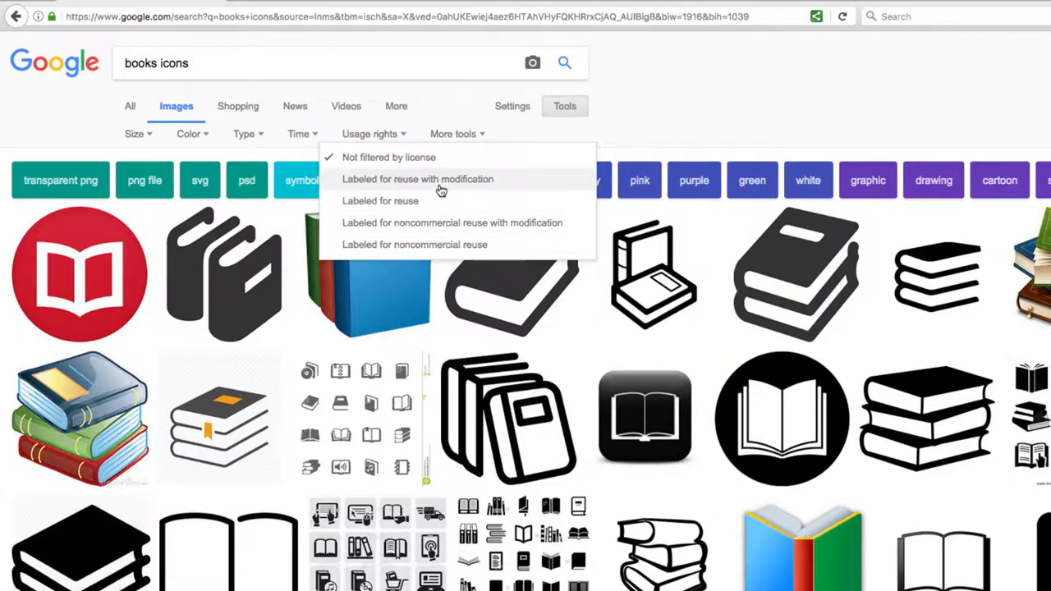
pyautogui.click(417, 179)
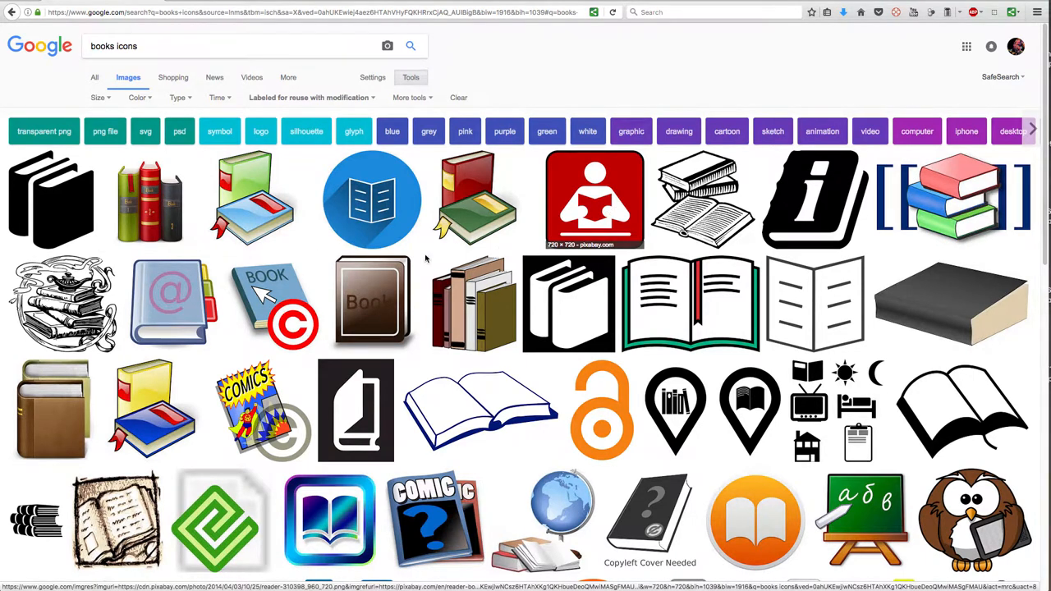
pyautogui.moveTo(421, 313)
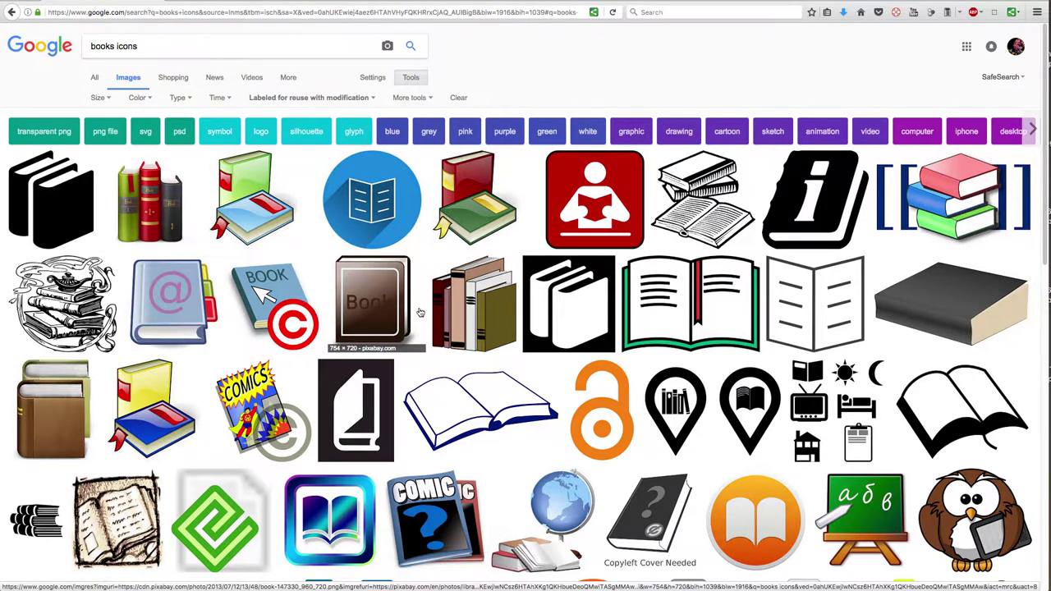
pyautogui.moveTo(51, 199)
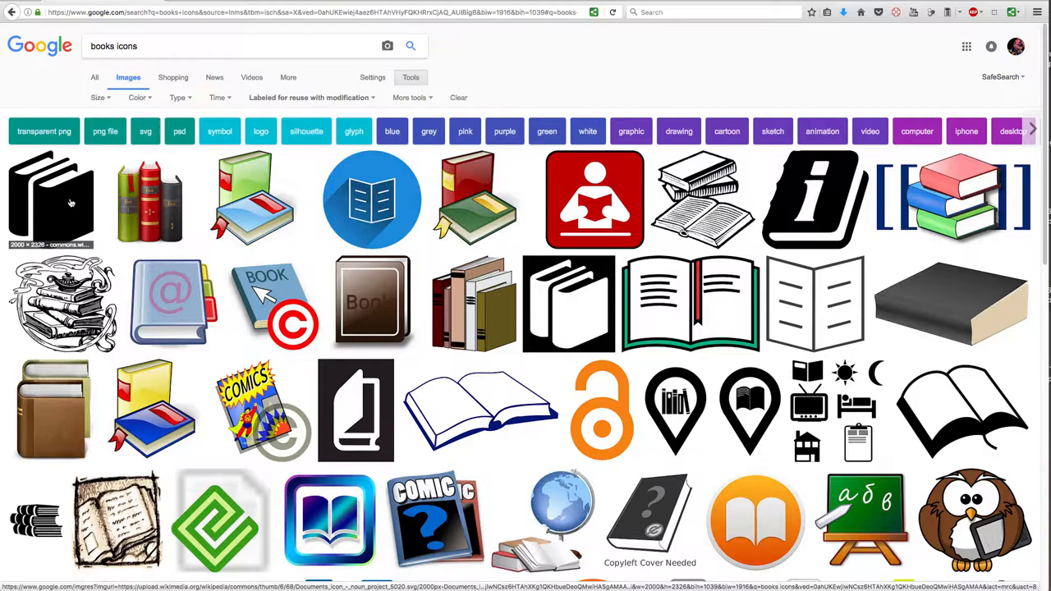
# Step: Preview the black two-books icon and visit its Wikimedia Commons source page
pyautogui.click(51, 200)
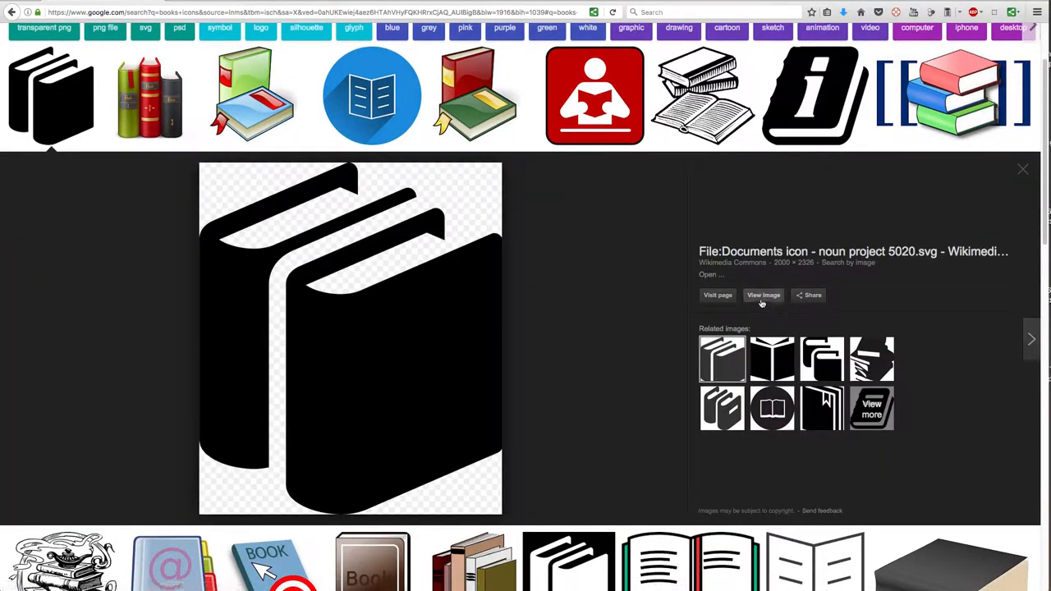
pyautogui.click(763, 295)
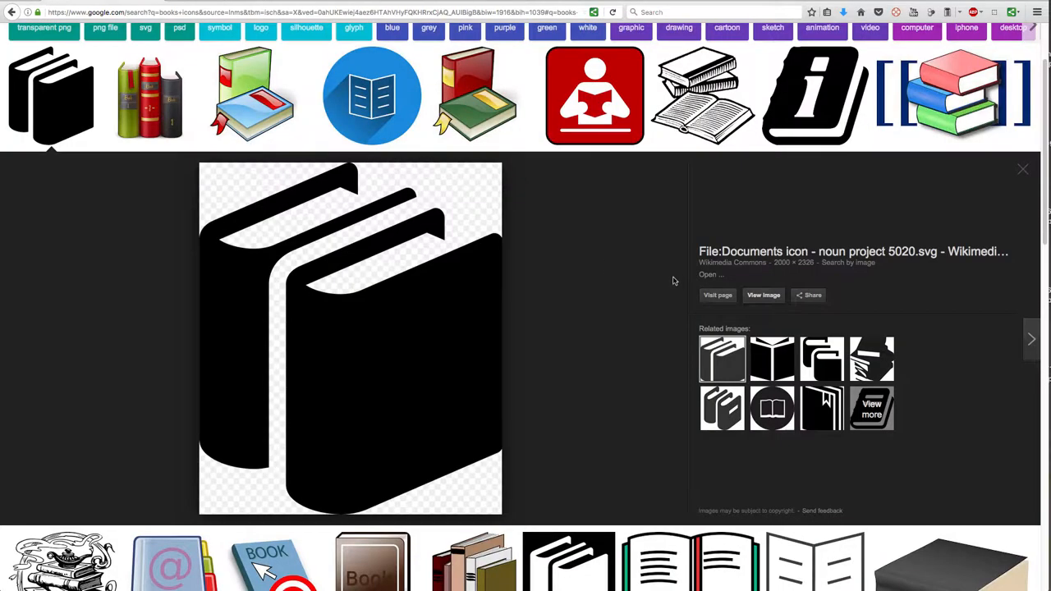
pyautogui.click(717, 295)
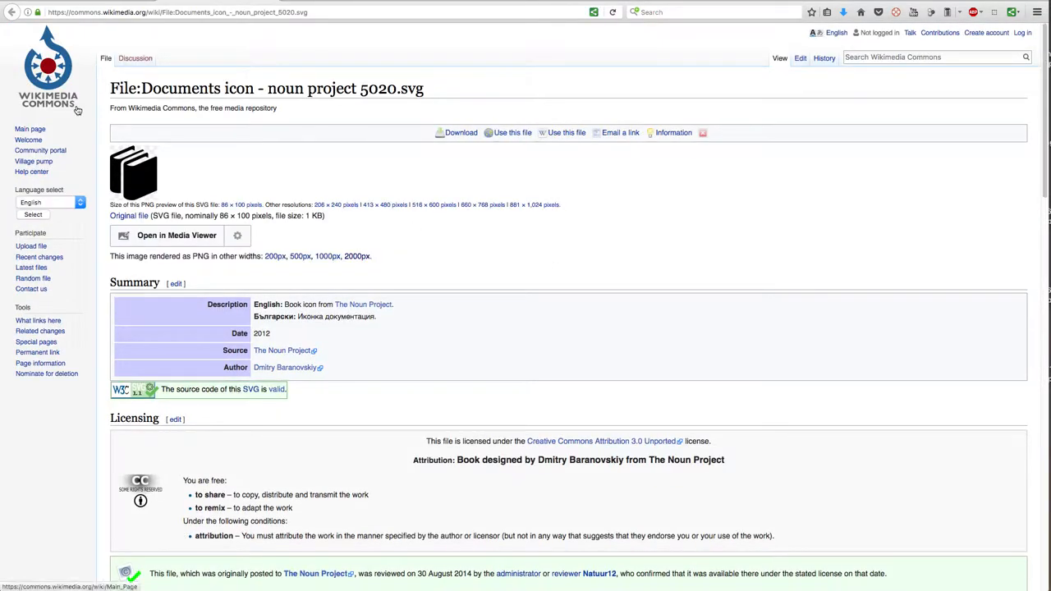
pyautogui.moveTo(77, 109)
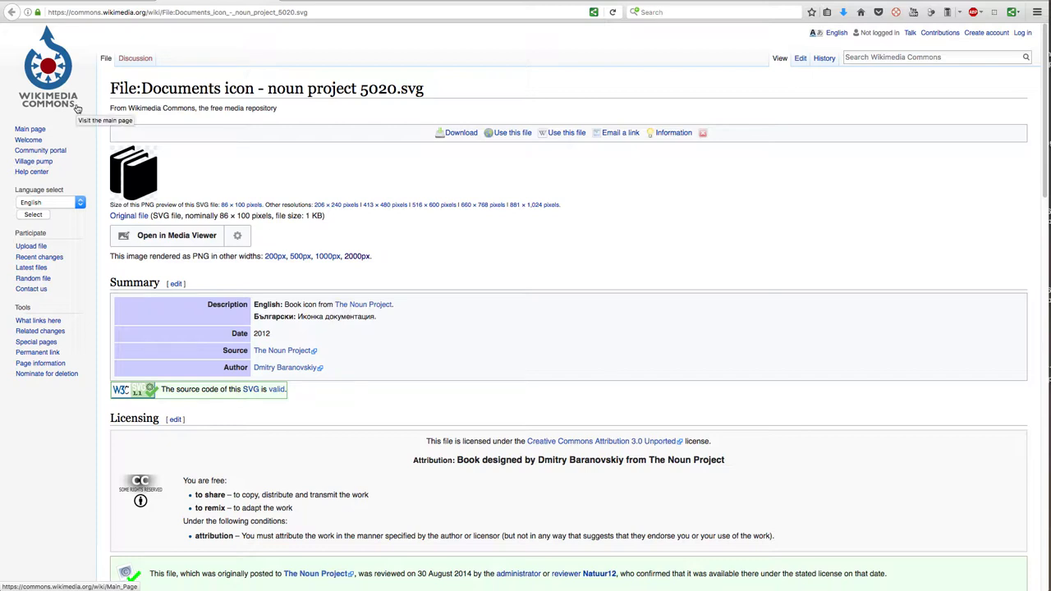
pyautogui.moveTo(598, 236)
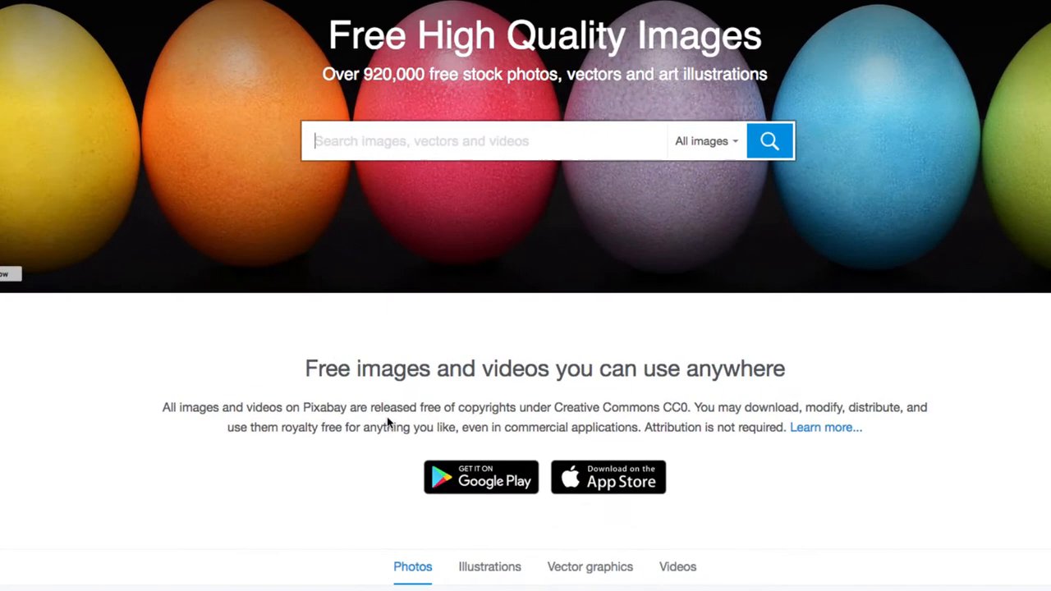
pyautogui.moveTo(489, 408)
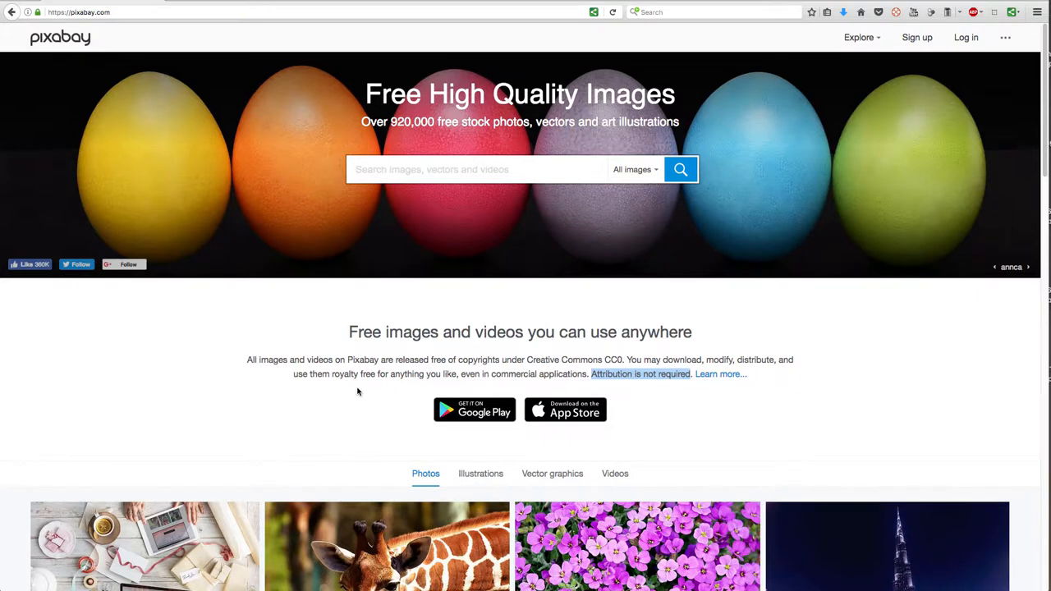
pyautogui.moveTo(674, 386)
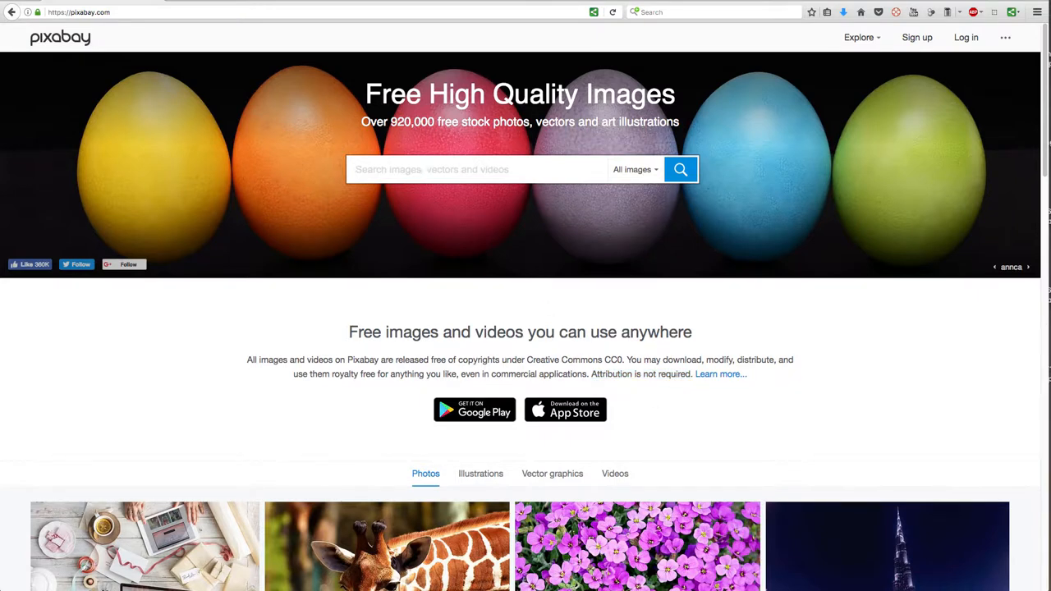
# Step: Search Pixabay for 'book icon' and open the red book illustration's CC0 page
pyautogui.write('book')
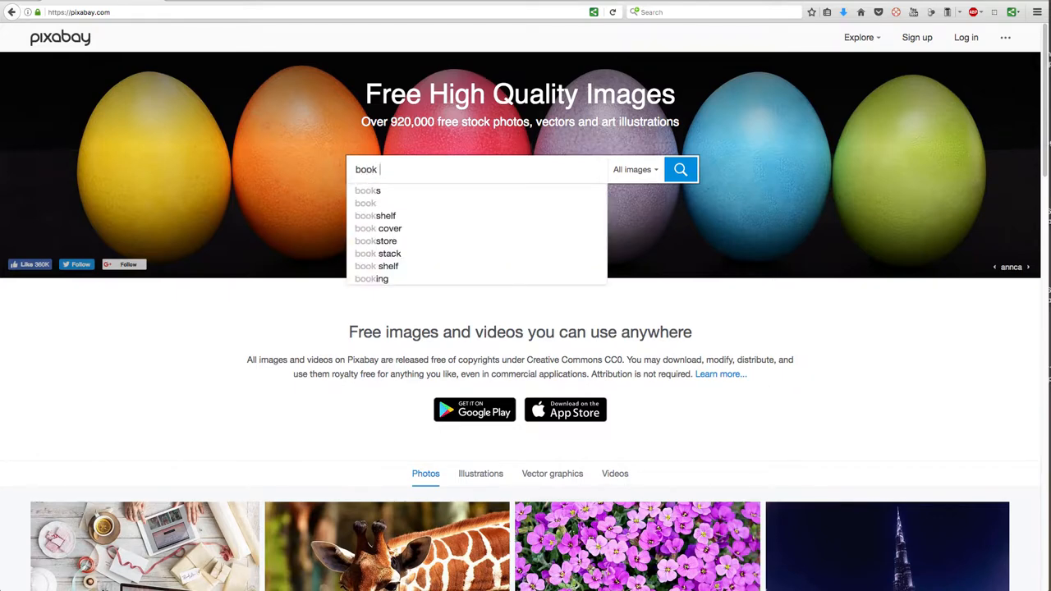
pyautogui.write('icon')
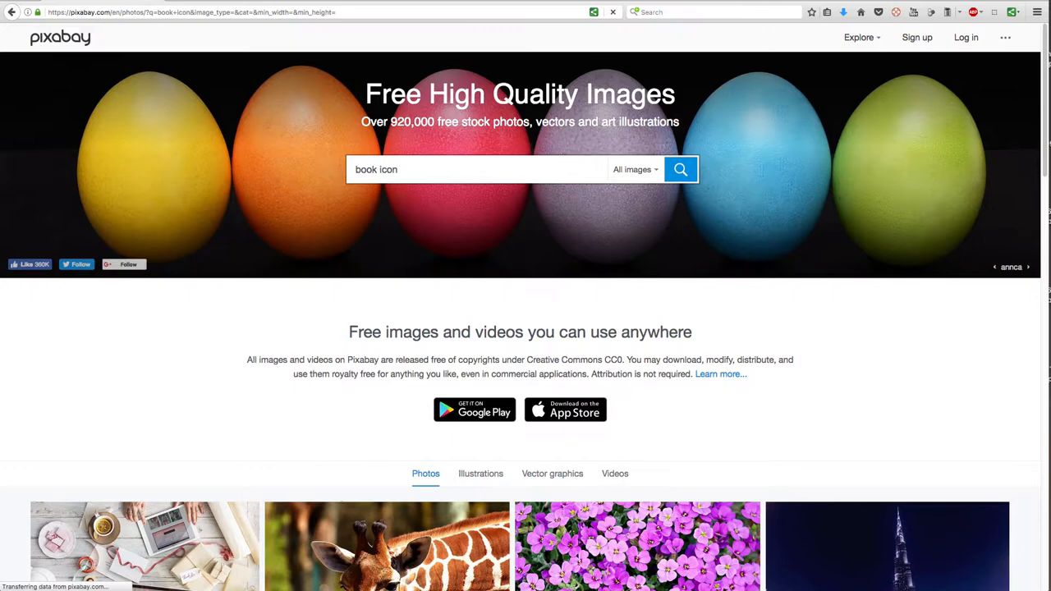
pyautogui.click(680, 169)
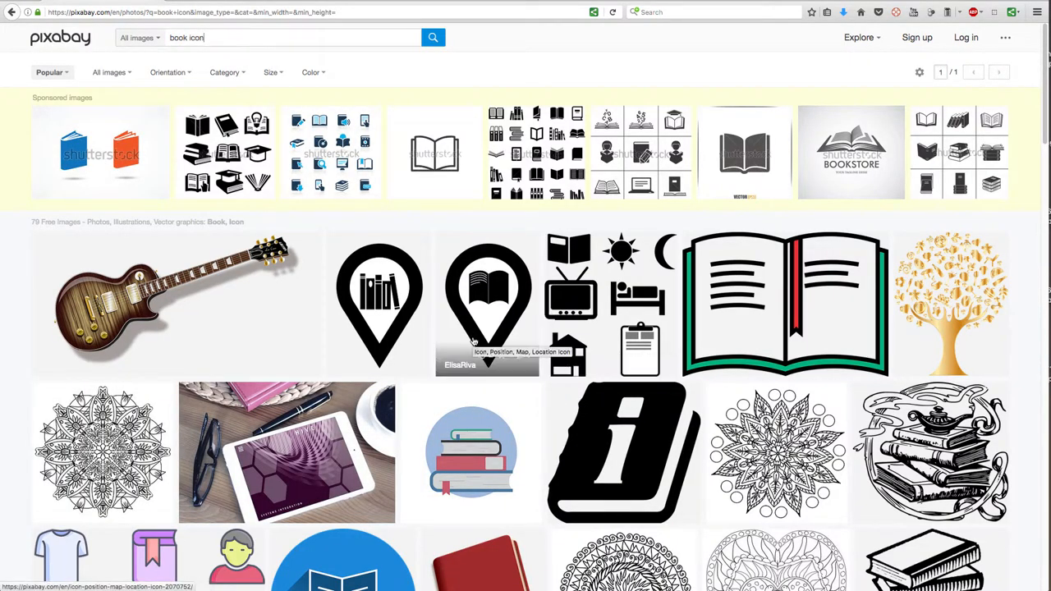
pyautogui.scroll(-3)
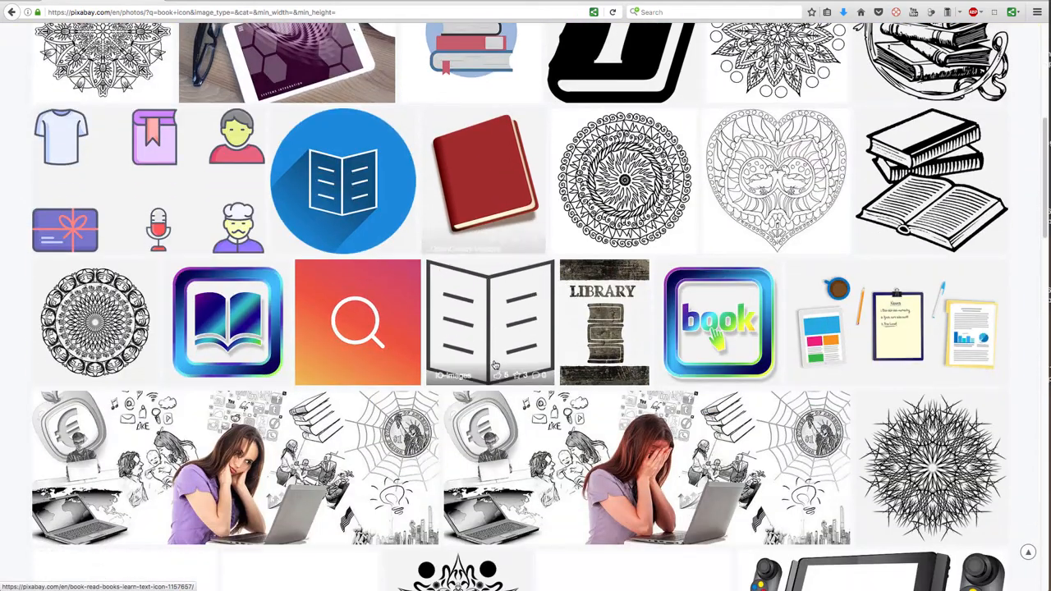
pyautogui.scroll(-3)
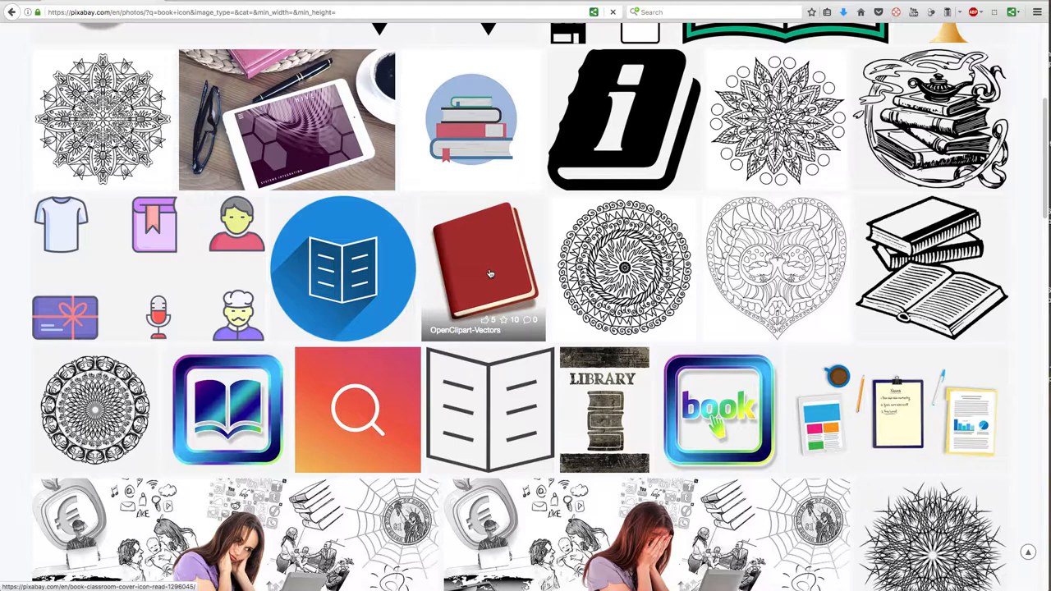
pyautogui.click(484, 269)
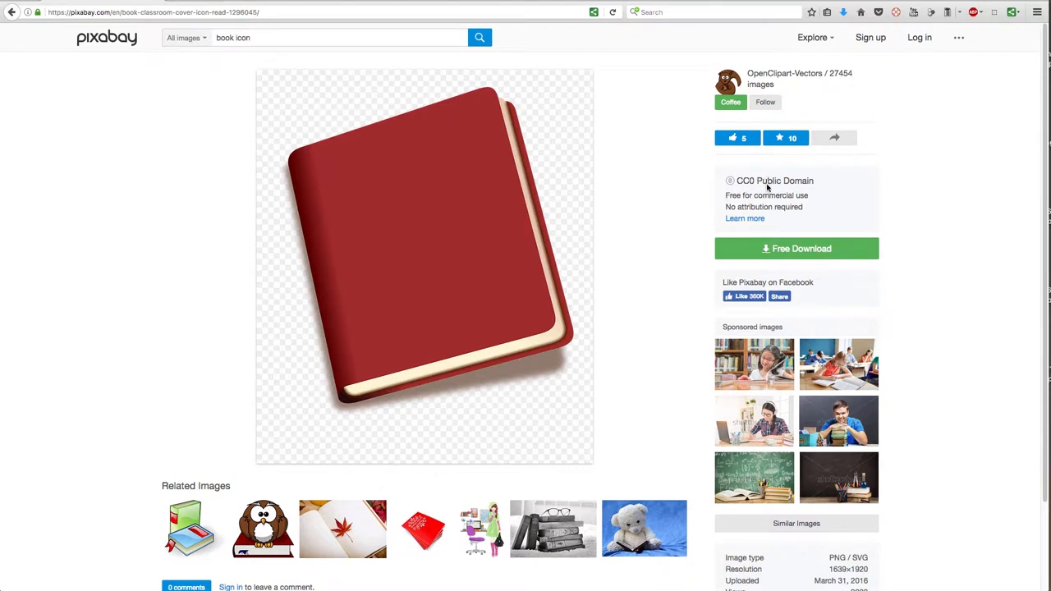
pyautogui.moveTo(787, 205)
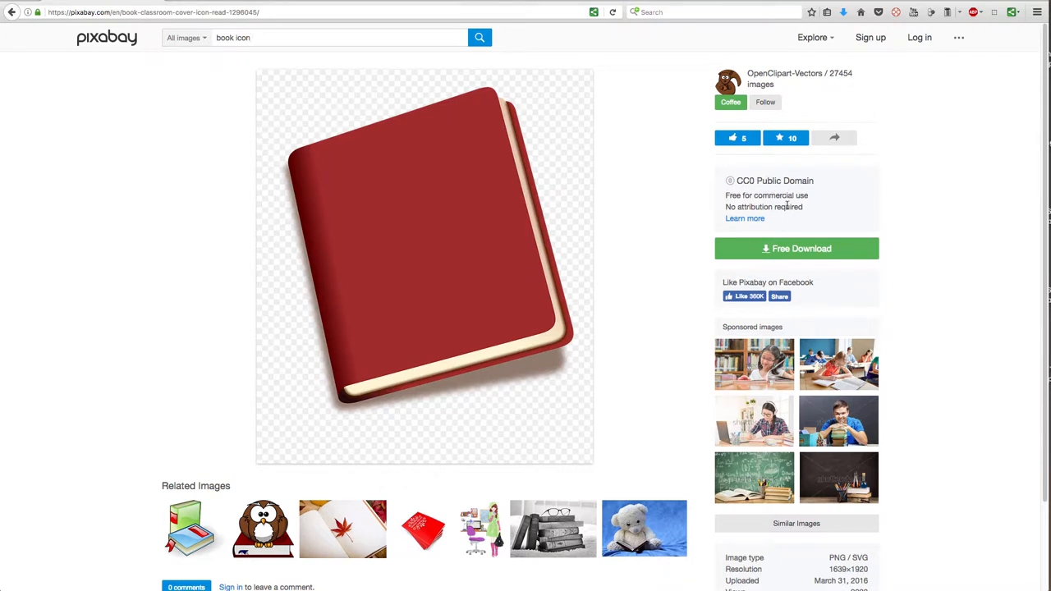